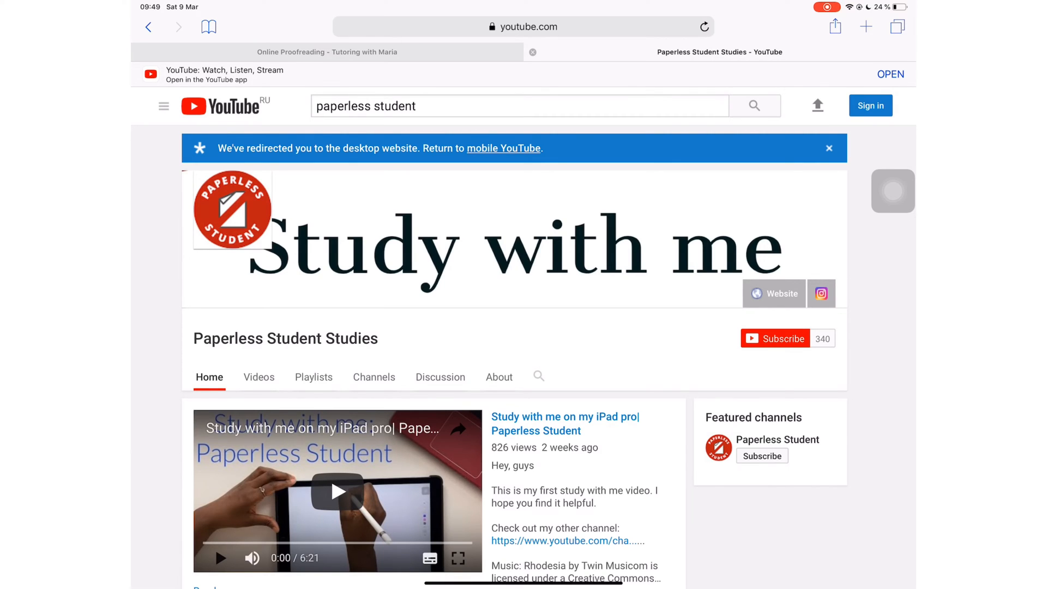
Step: Associate the medical textbooks with the arterial hypertension MindMap Notebook as documents
{"action": "scroll", "scroll_direction": "down", "scroll_amount": 3}
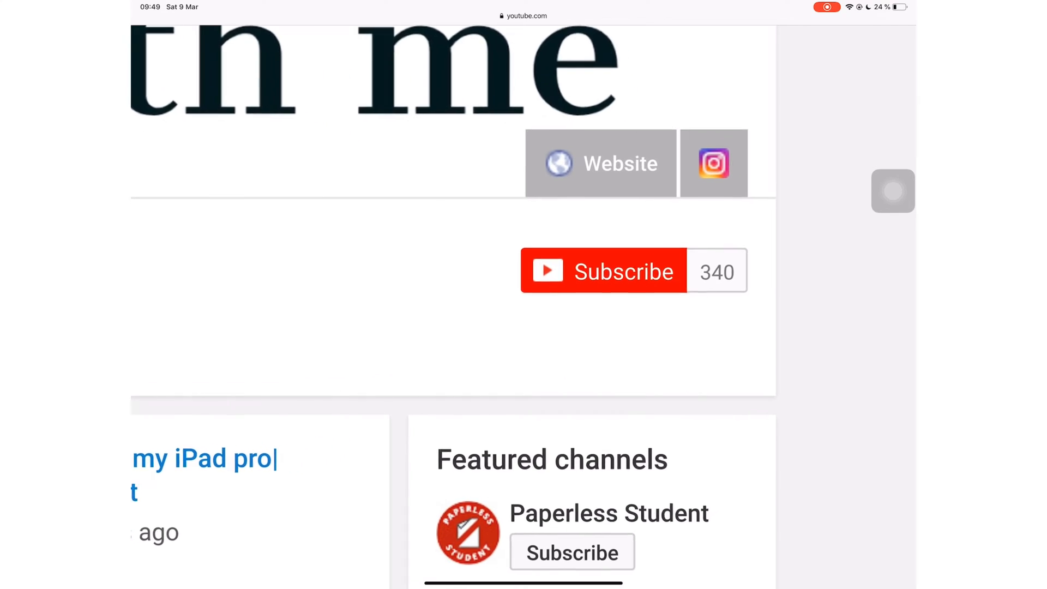
{"action": "scroll", "scroll_direction": "up", "scroll_amount": 3}
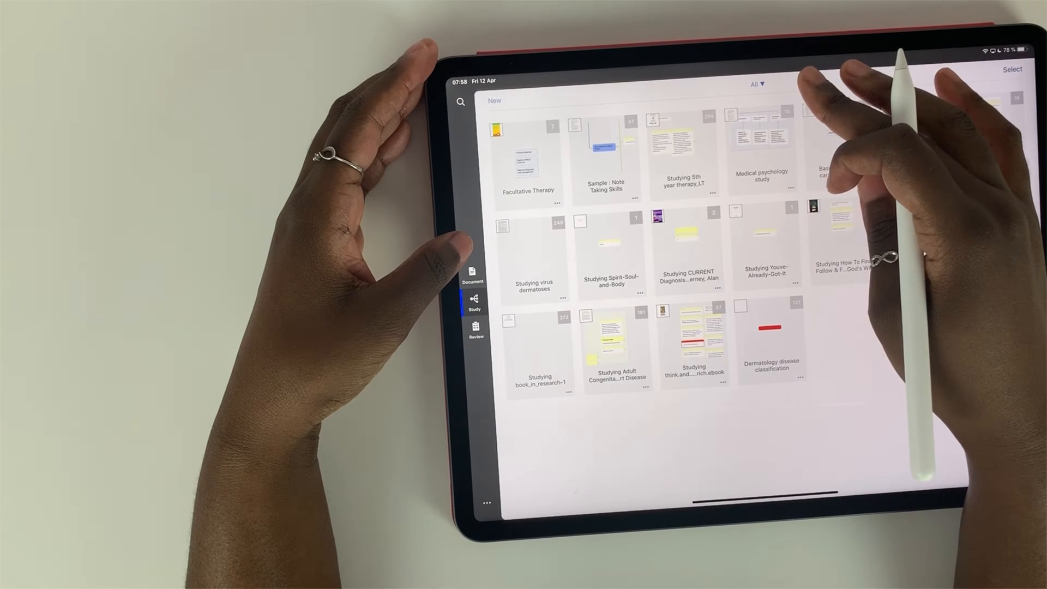
{"action": "left_click", "coordinate": [757, 84]}
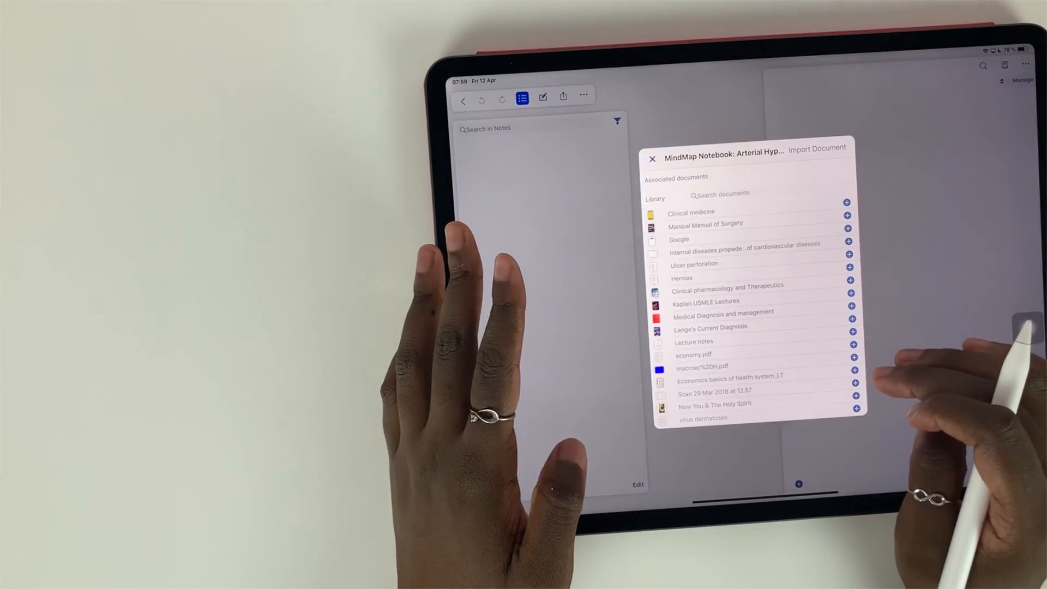
{"action": "left_click", "coordinate": [851, 293]}
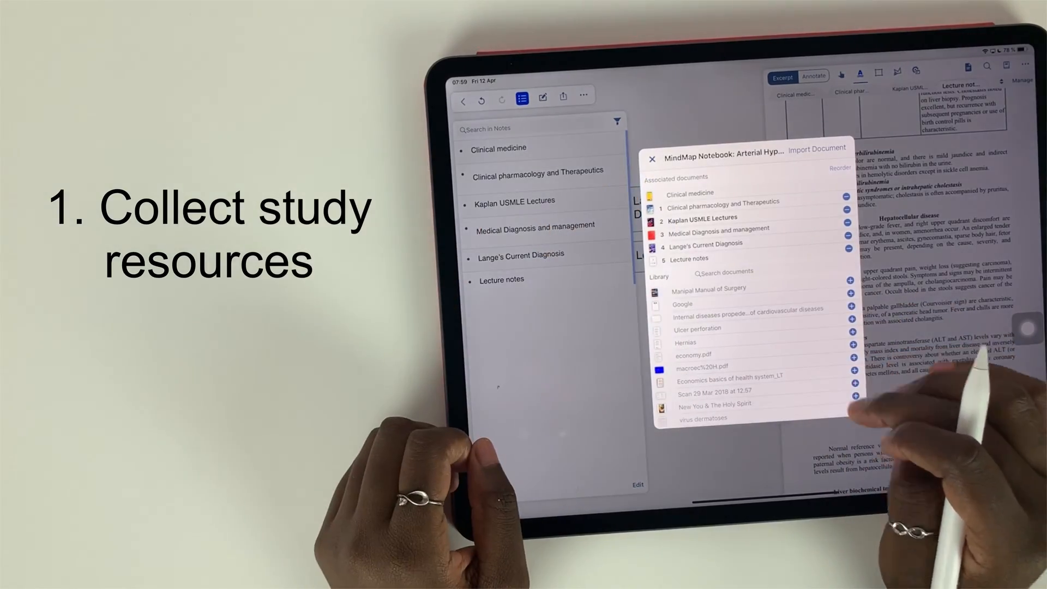
Step: Leave the documents list and switch to Notability's Therapy folder for lecture notes
{"action": "left_click", "coordinate": [652, 159]}
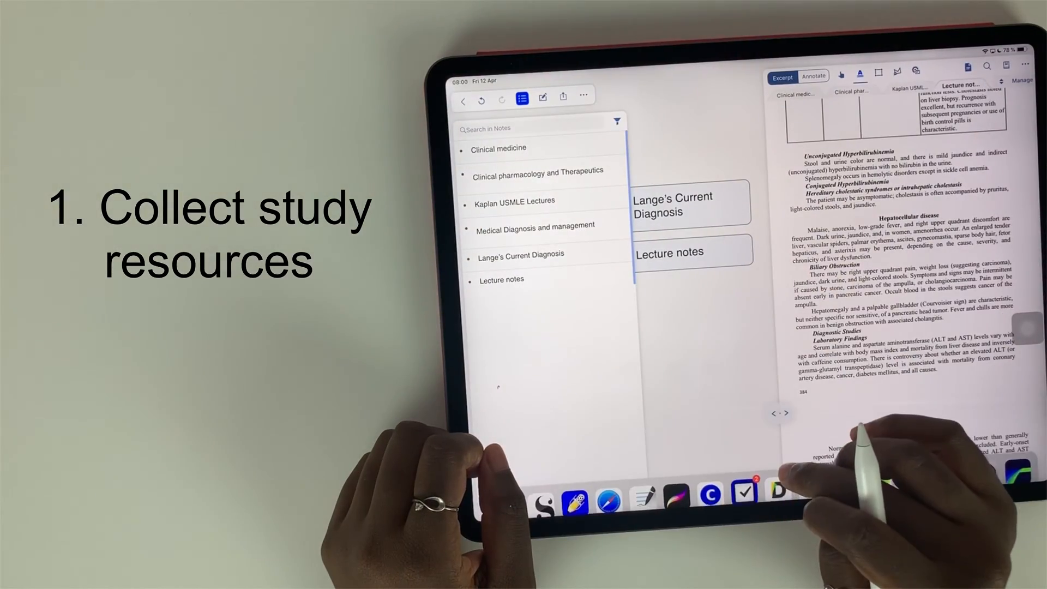
{"action": "left_click", "coordinate": [575, 495]}
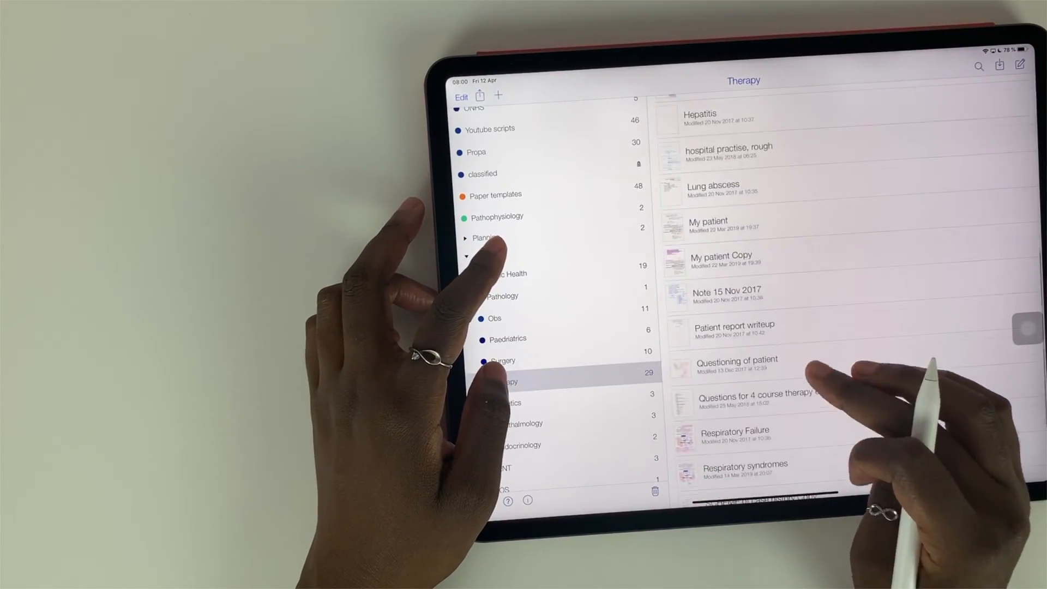
Step: Share the Therapy syllabus note from Notability into the hypertension notebook as a Syllabus document
{"action": "left_click", "coordinate": [799, 103]}
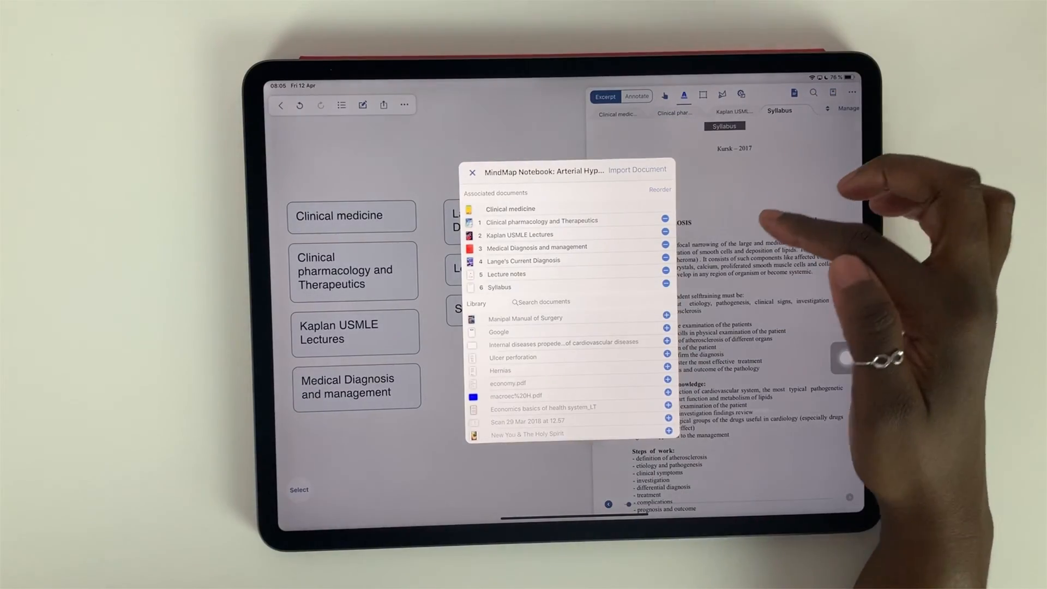
Step: Excerpt the Primary (Essential) hypertension paragraph from the Syllabus under the definition node
{"action": "left_click", "coordinate": [472, 171]}
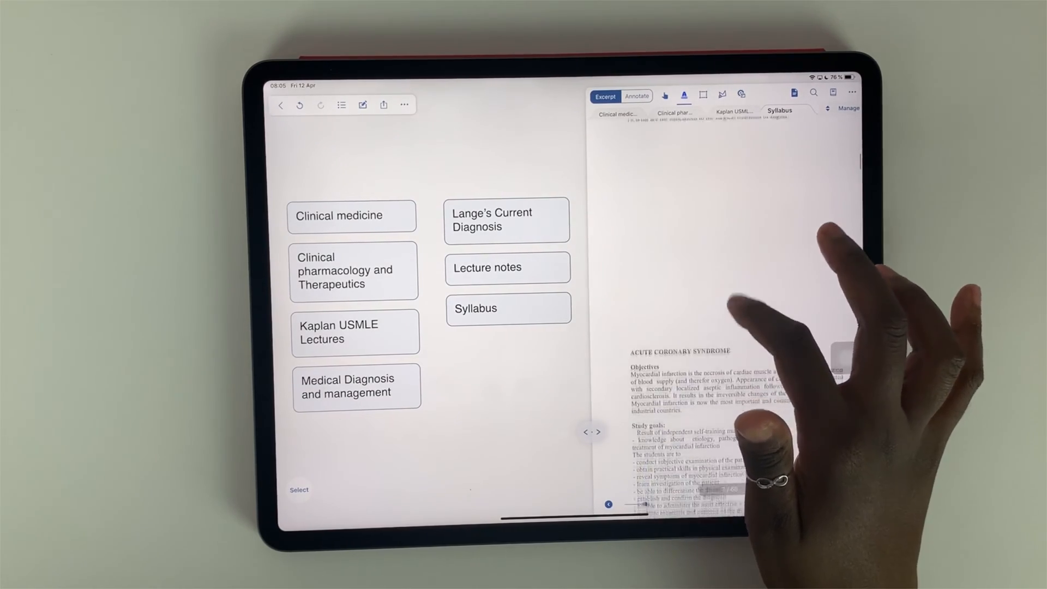
{"action": "scroll", "scroll_direction": "down", "scroll_amount": 3}
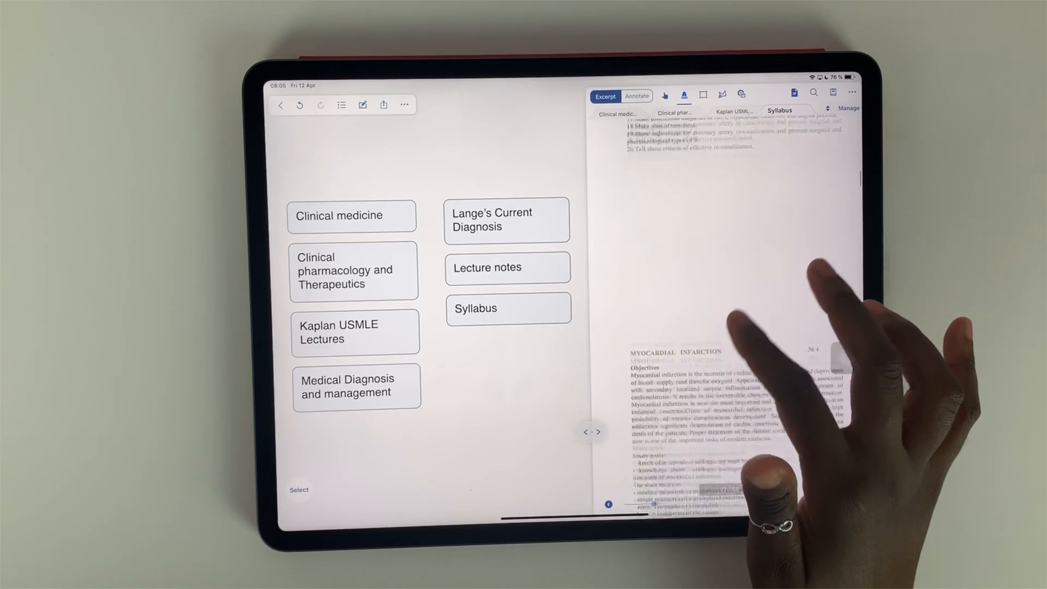
{"action": "scroll", "scroll_direction": "up", "scroll_amount": 3}
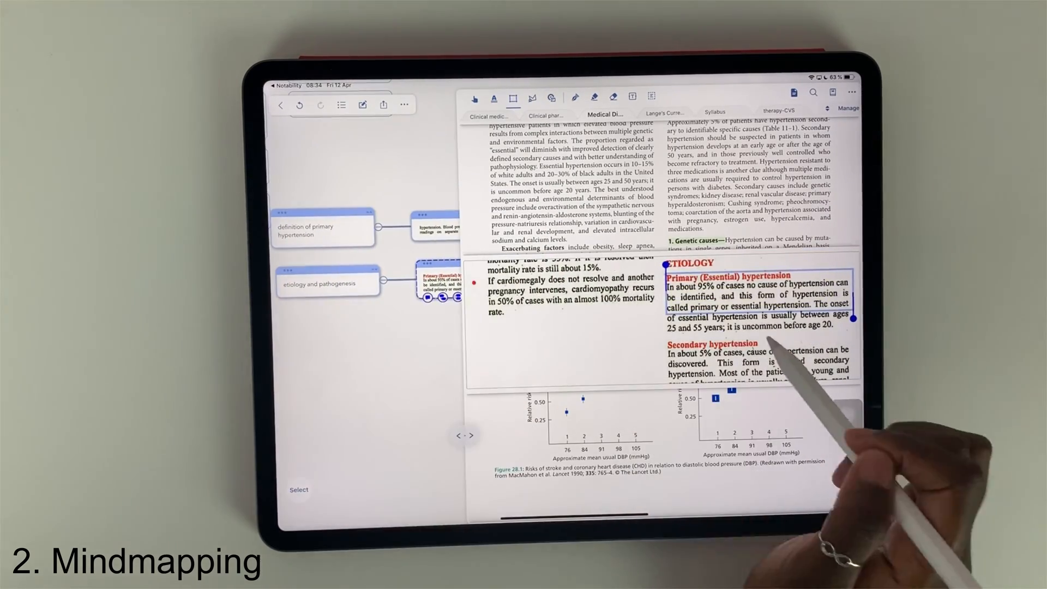
Step: Excerpt the Secondary hypertension and Precipitating factors passages under their etiology topics
{"action": "scroll", "scroll_direction": "down", "scroll_amount": 3}
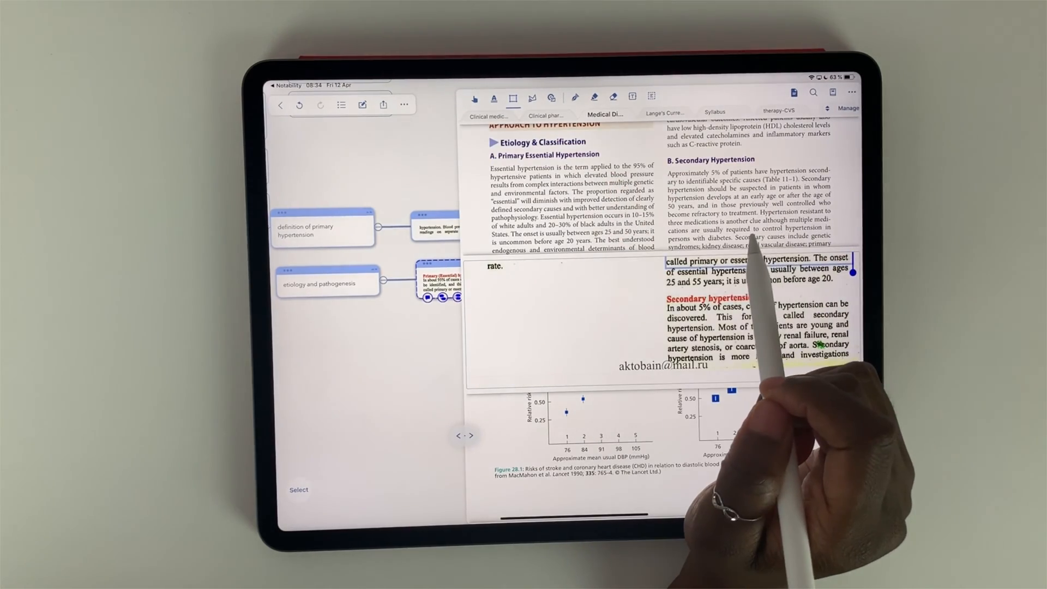
{"action": "scroll", "scroll_direction": "up", "scroll_amount": 3}
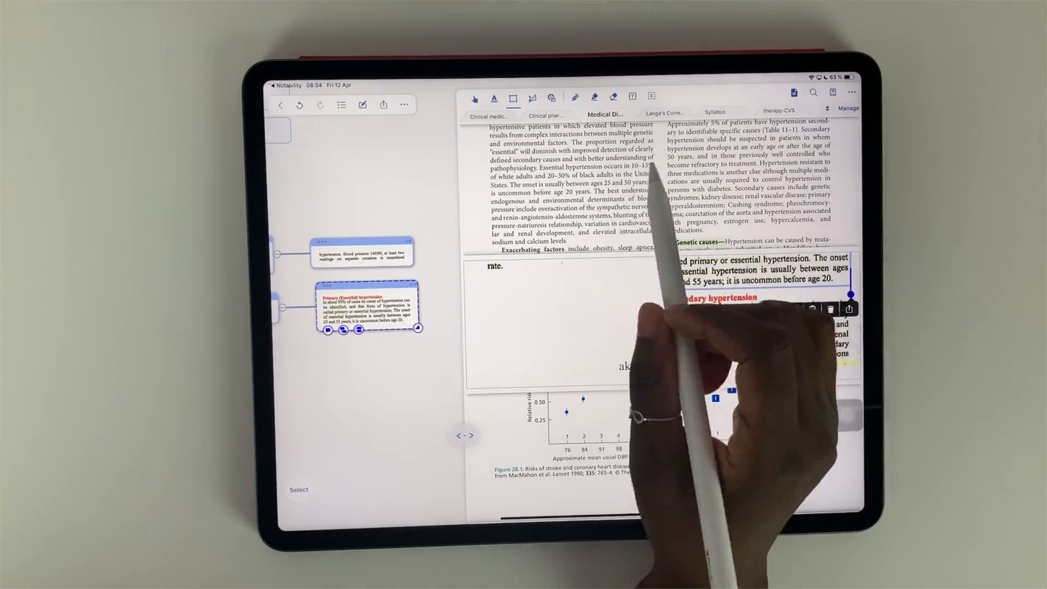
{"action": "scroll", "scroll_direction": "down", "scroll_amount": 3}
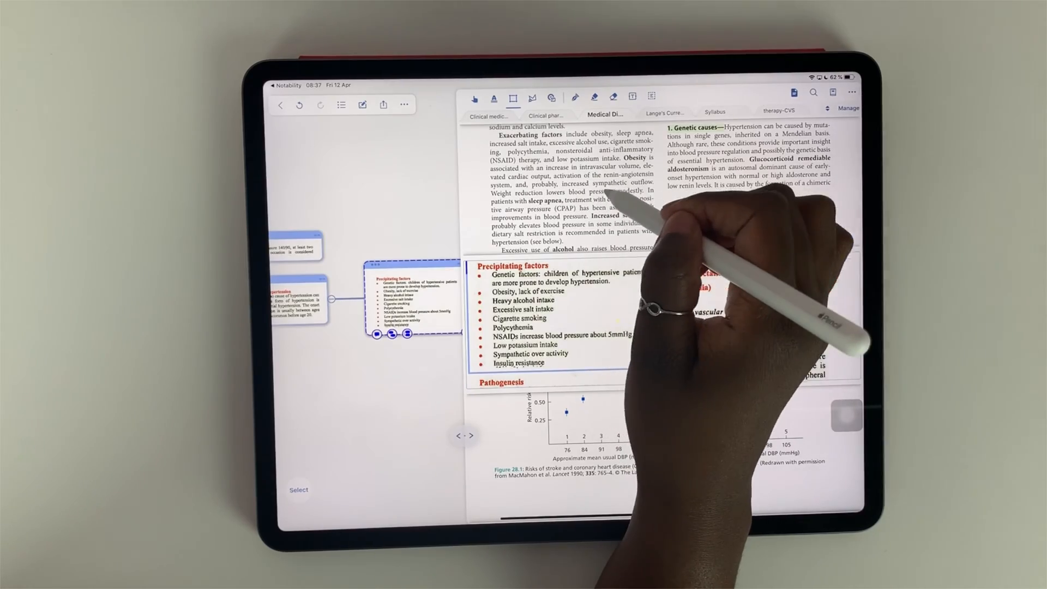
{"action": "scroll", "scroll_direction": "up", "scroll_amount": 3}
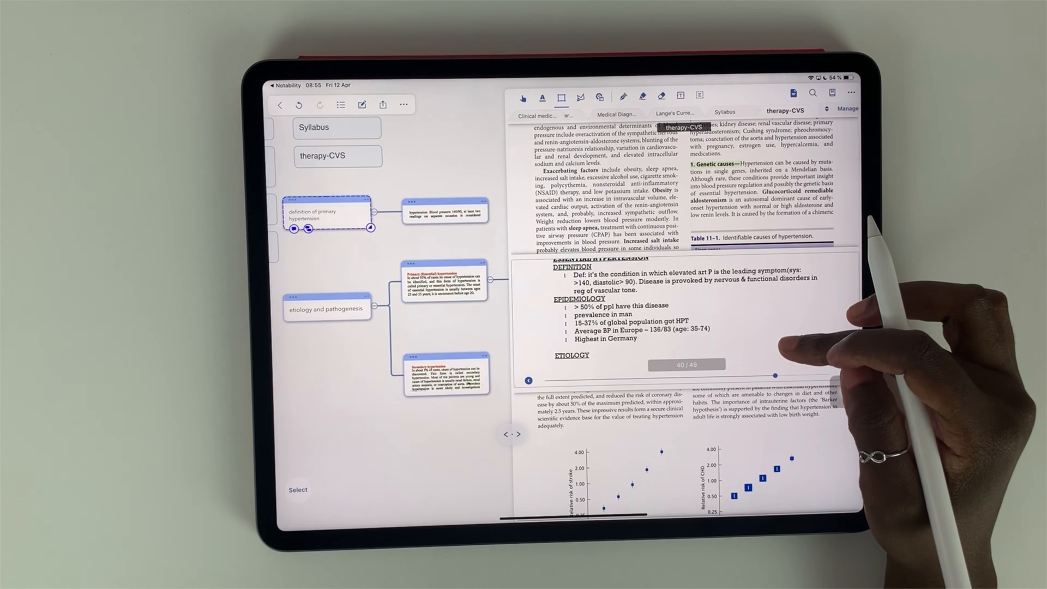
Step: Grow the mind map with further hypertension excerpts and select the clinical symptoms card
{"action": "left_click", "coordinate": [843, 378]}
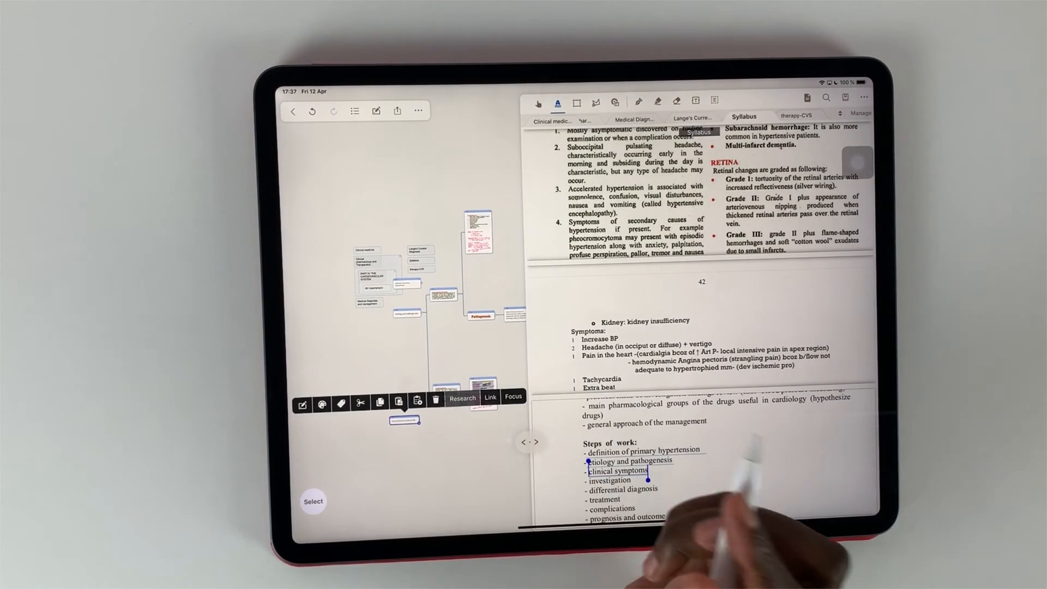
Step: Research the clinical symptoms card and load Medscape's Pulmonary Arterial Hypertension Clinical Presentation article
{"action": "left_click", "coordinate": [461, 398]}
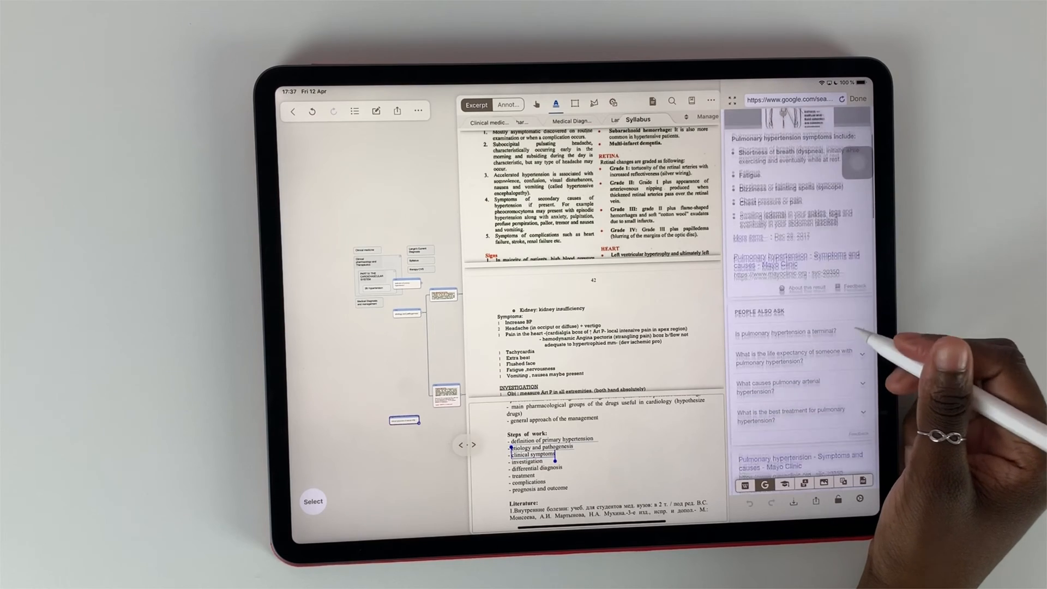
{"action": "scroll", "scroll_direction": "down", "scroll_amount": 3}
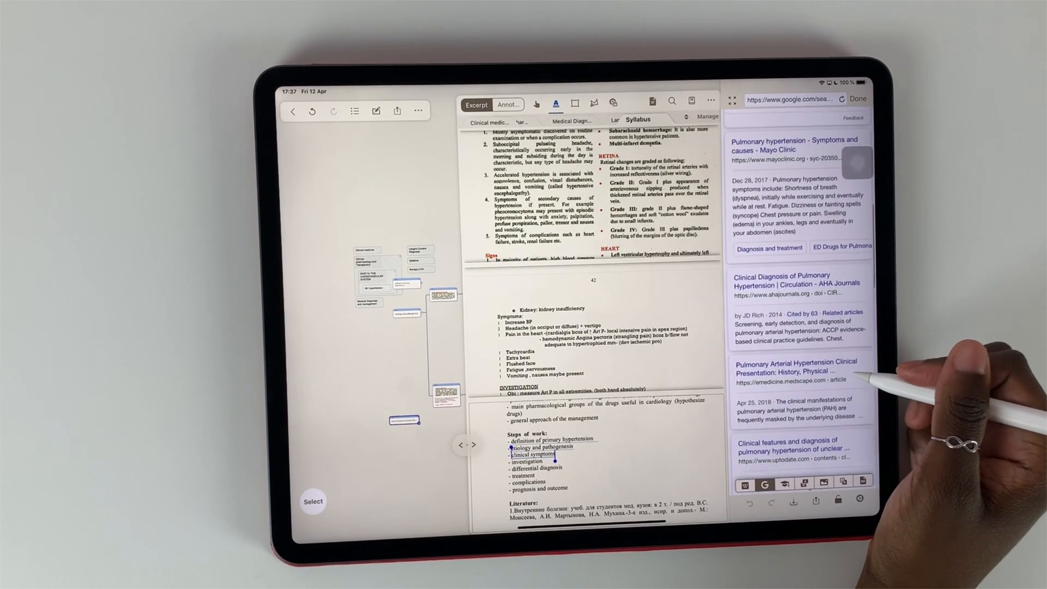
{"action": "left_click", "coordinate": [795, 367]}
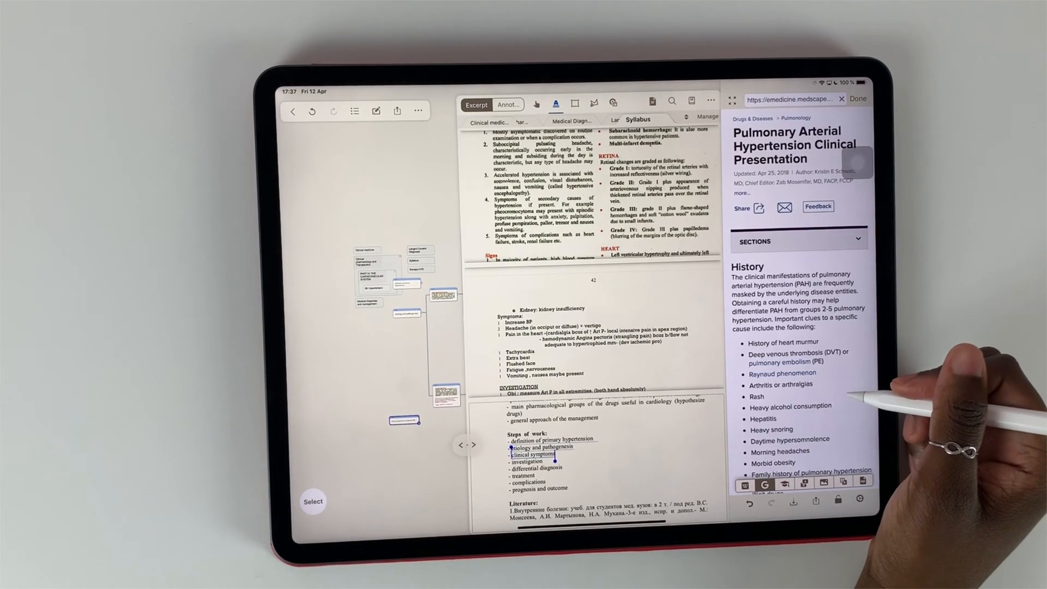
{"action": "scroll", "scroll_direction": "up", "scroll_amount": 3}
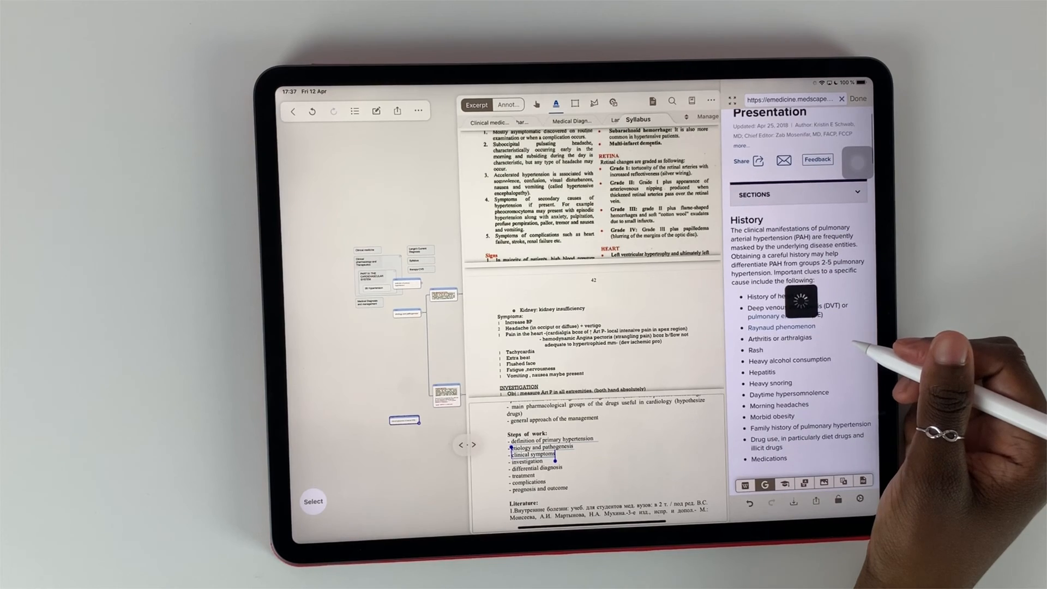
{"action": "scroll", "scroll_direction": "down", "scroll_amount": 3}
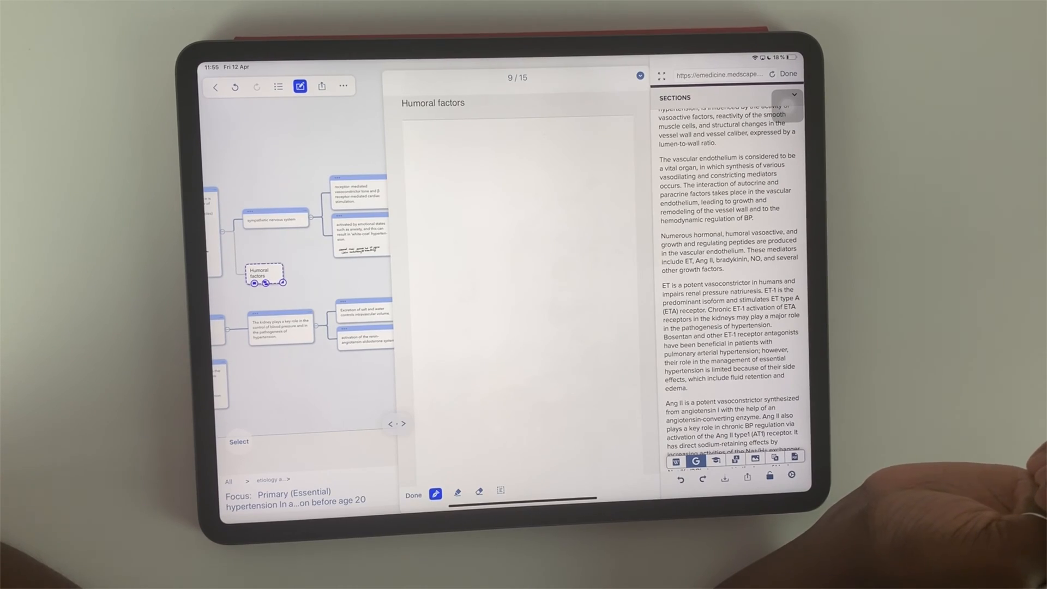
Step: Handwrite Endothelin and Angiotensin notes: produced by vascular endothelium, activates angiotensin II
{"action": "type", "text": "produced by"}
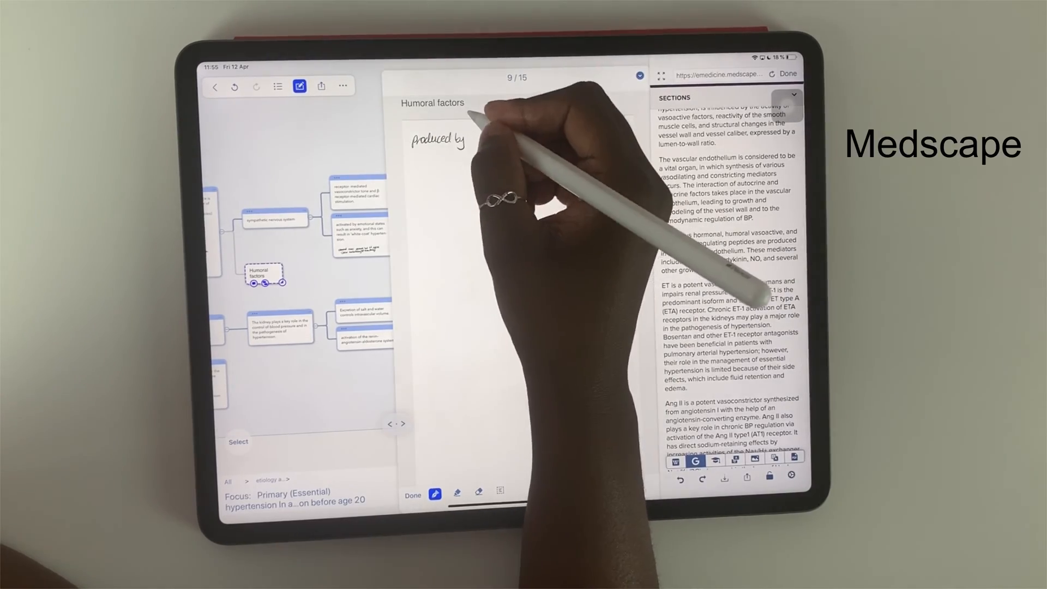
{"action": "type", "text": "vascular endothelium"}
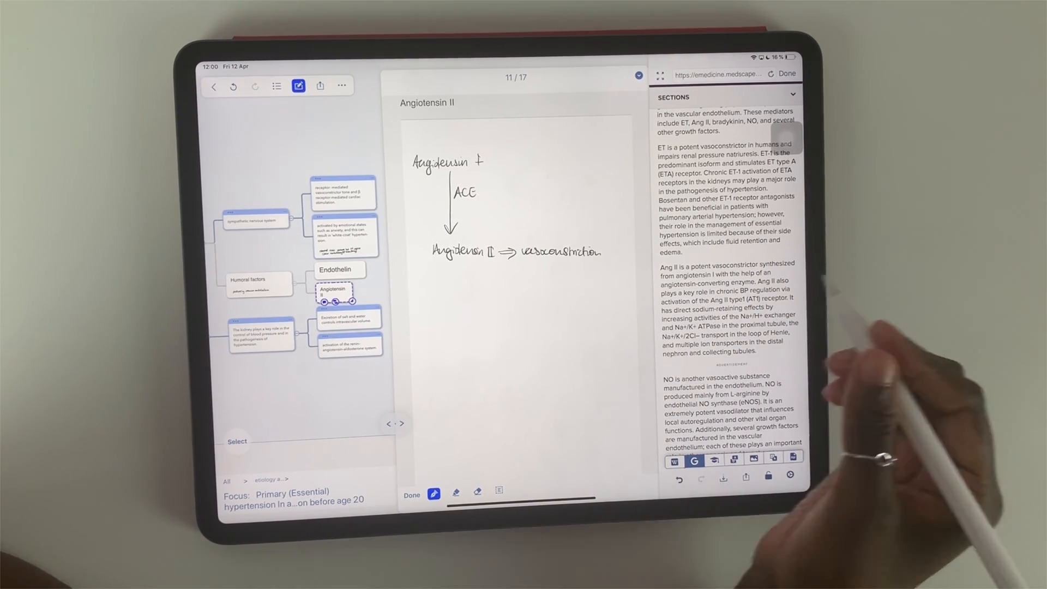
{"action": "type", "text": "⇒ Activates angiotensin II"}
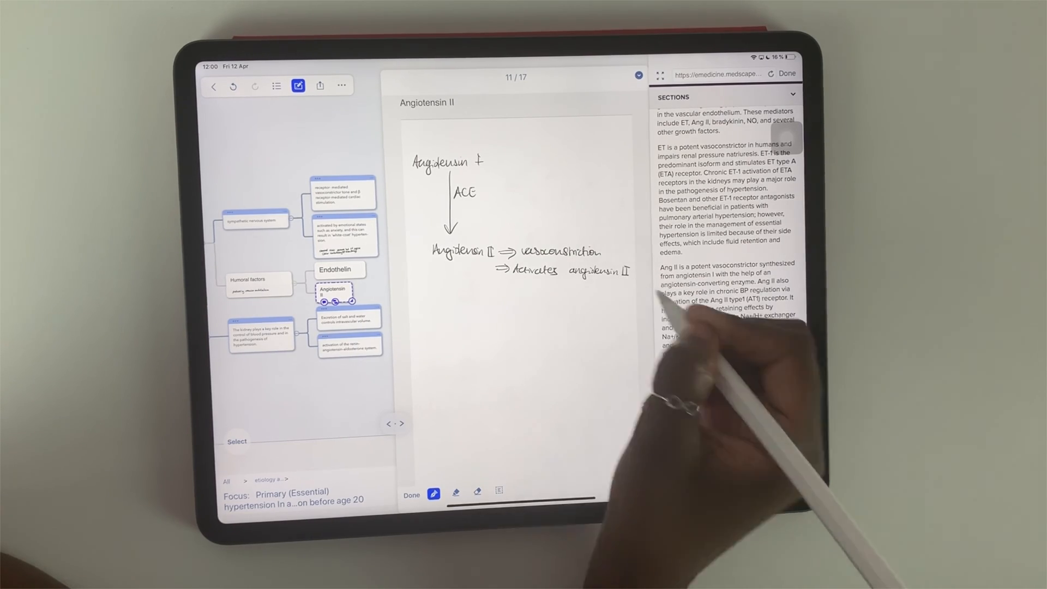